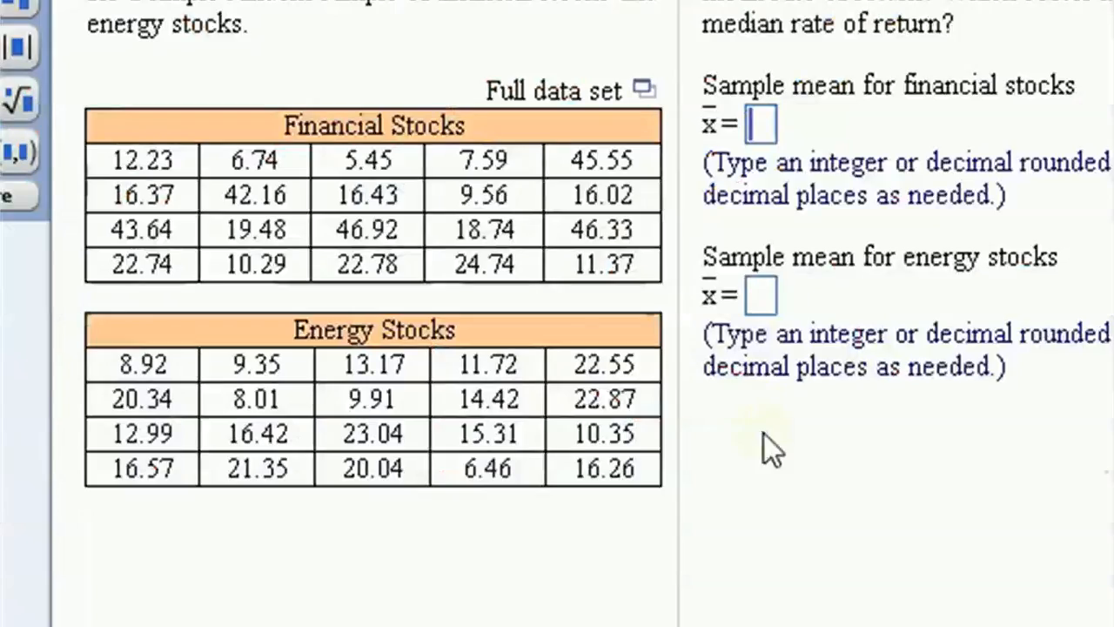
mouse_move(1058, 61)
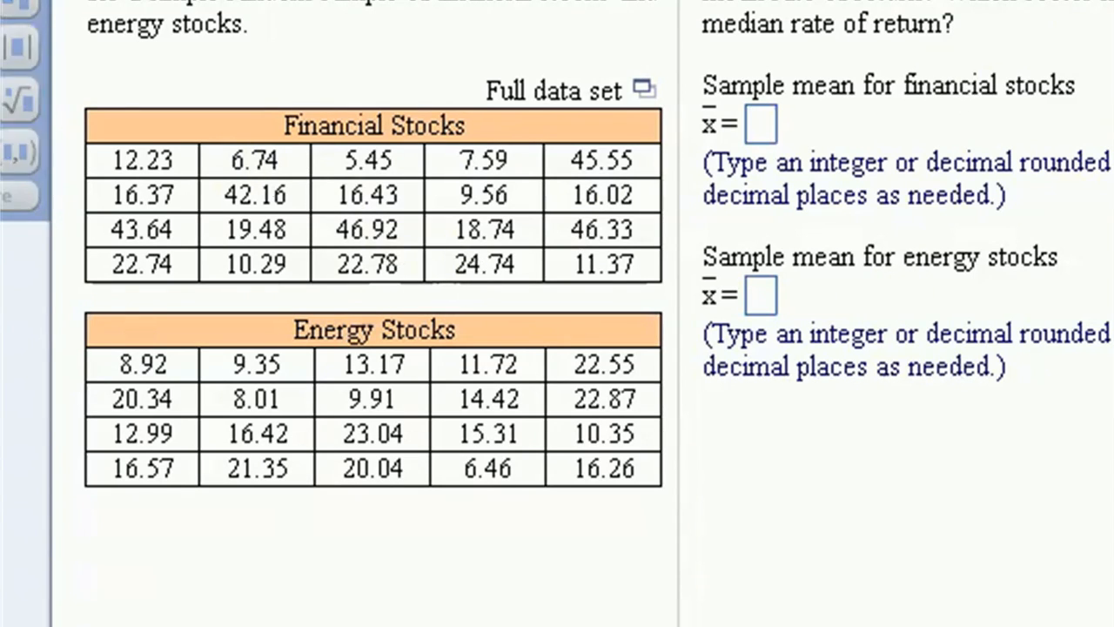
Step: Show the options for the full financial and energy stock data set
left_click(644, 89)
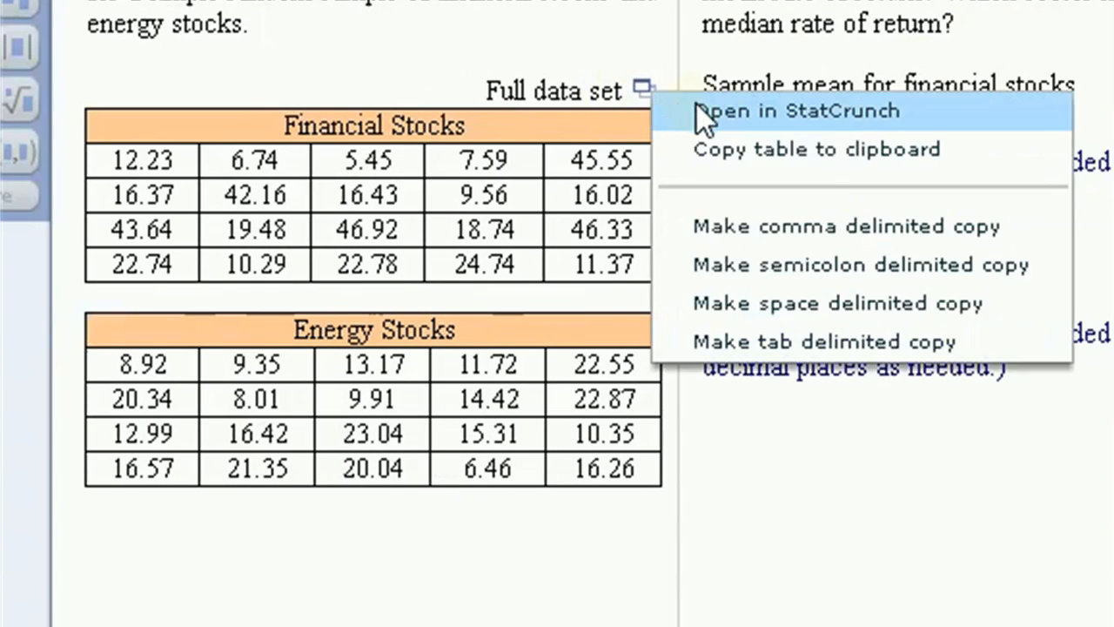
Step: Open the data in StatCrunch and compute column summary stats for Financial and Energy Stocks
left_click(796, 110)
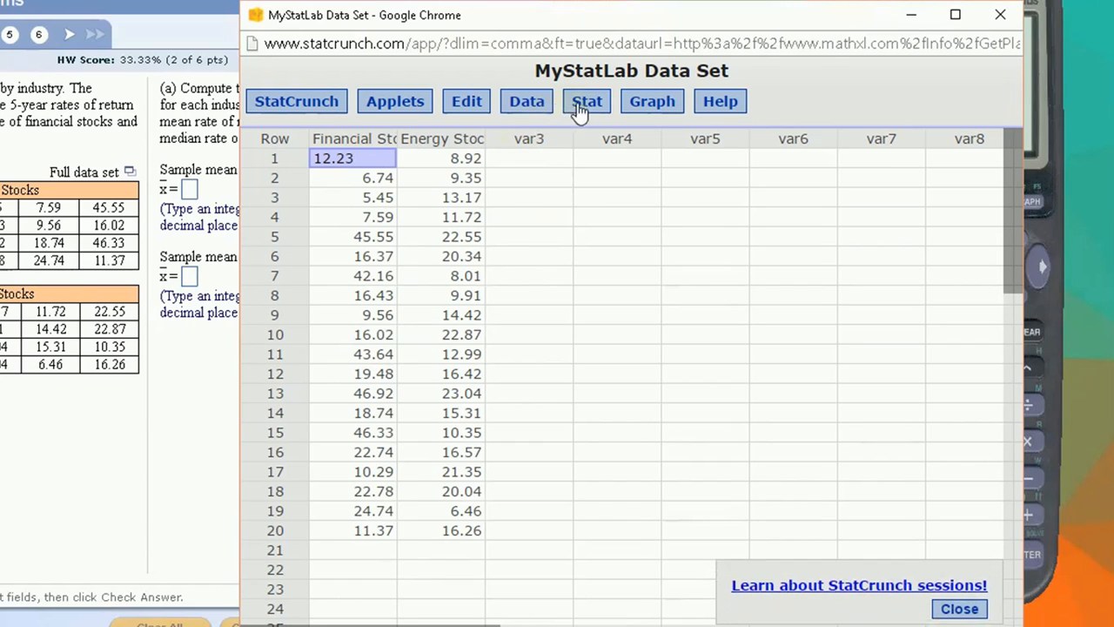
left_click(587, 101)
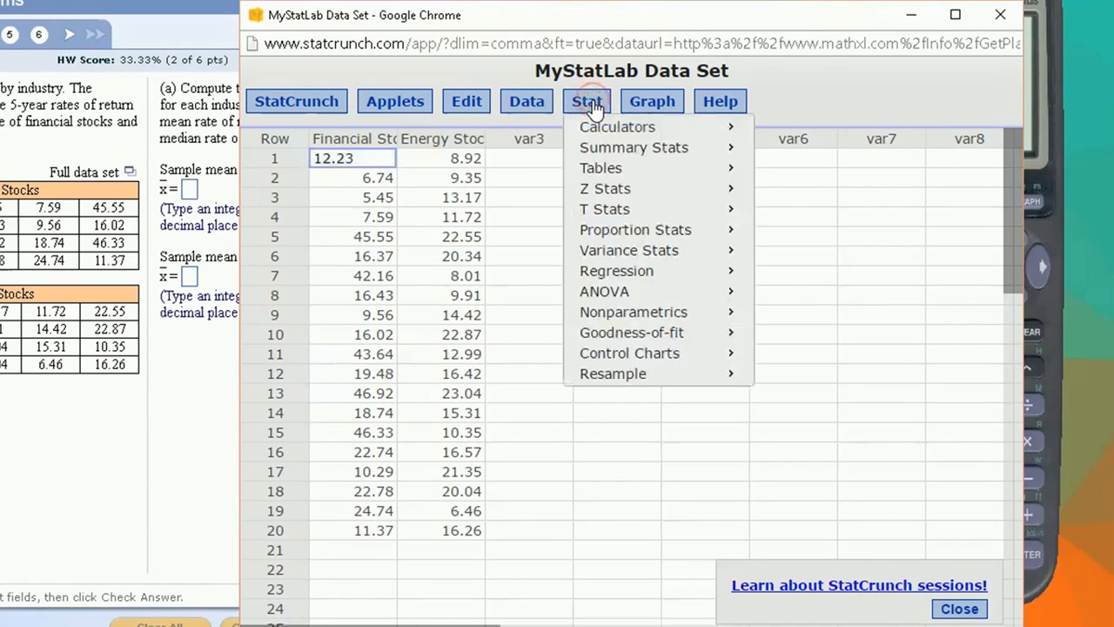
mouse_move(633, 148)
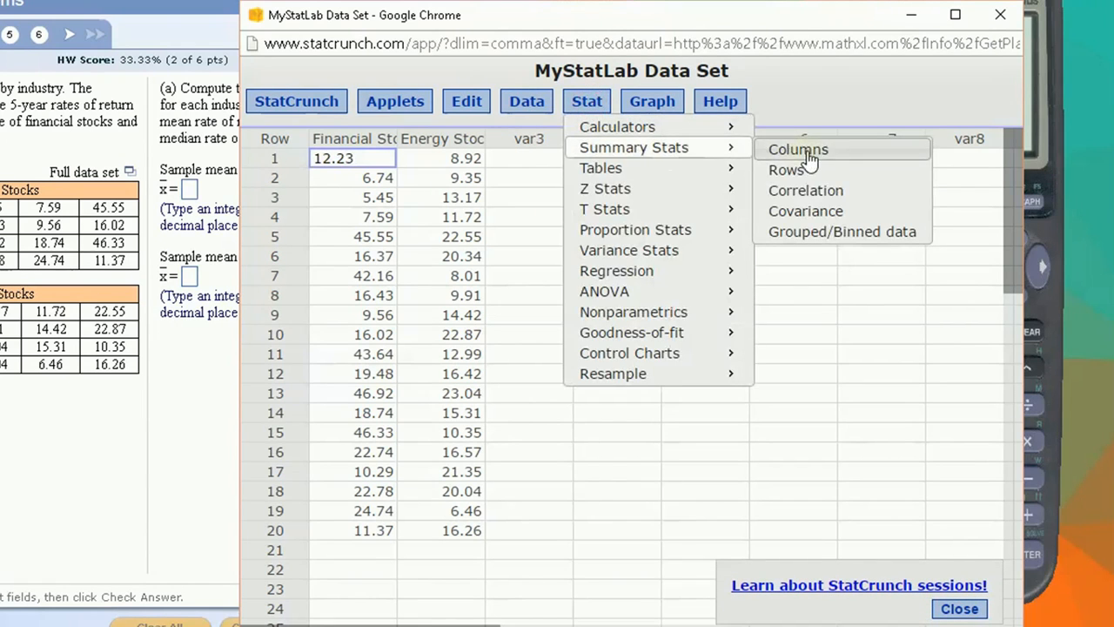
left_click(797, 149)
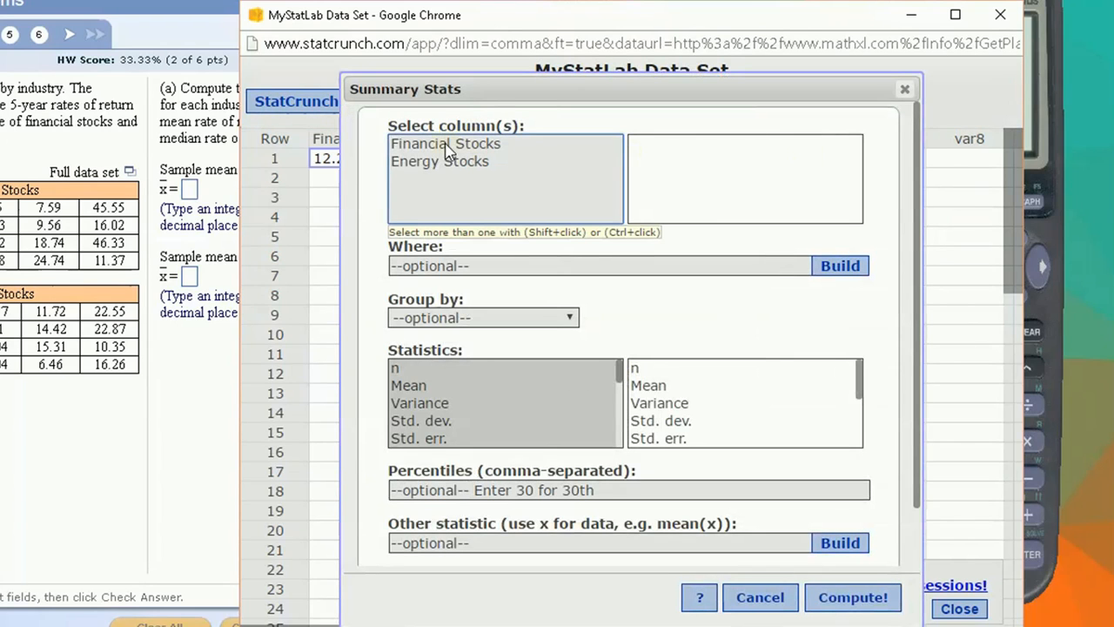
left_click(445, 144)
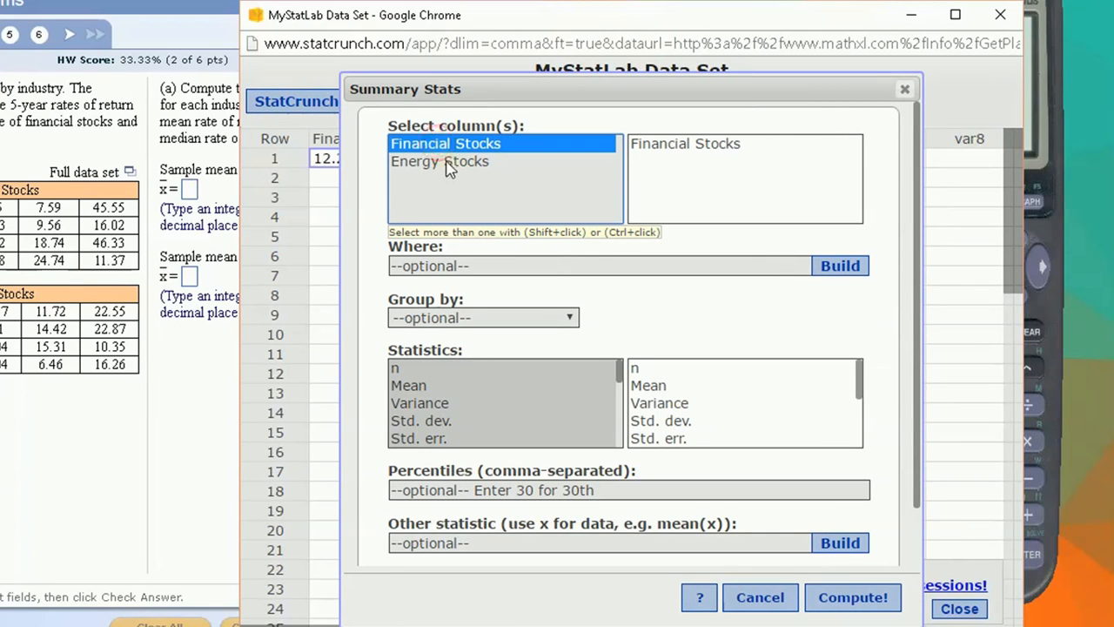
left_click(440, 161)
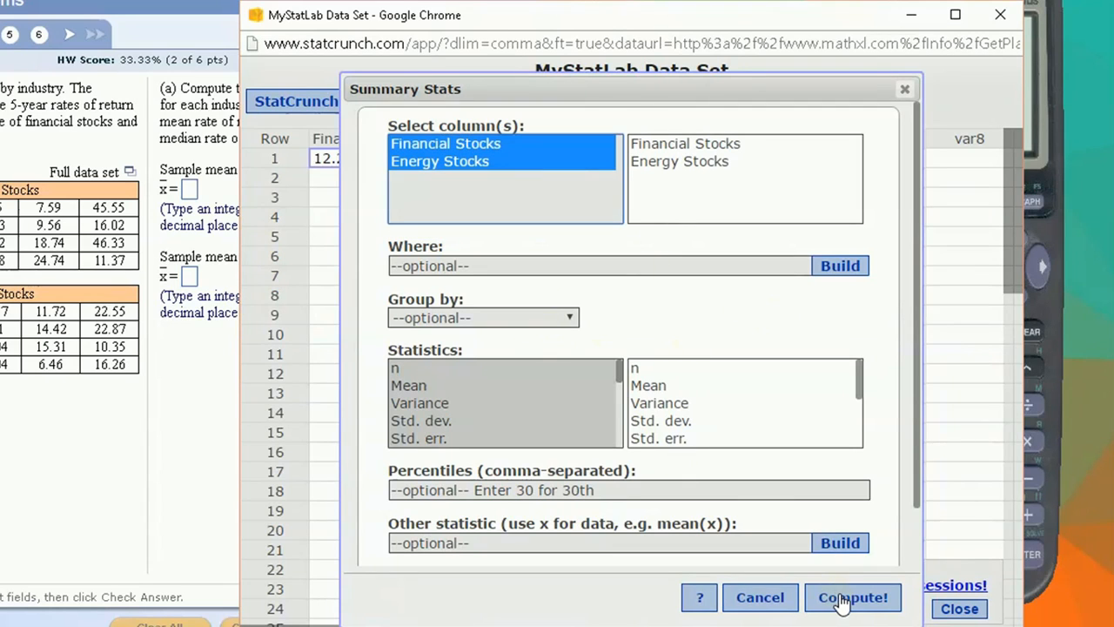
left_click(852, 597)
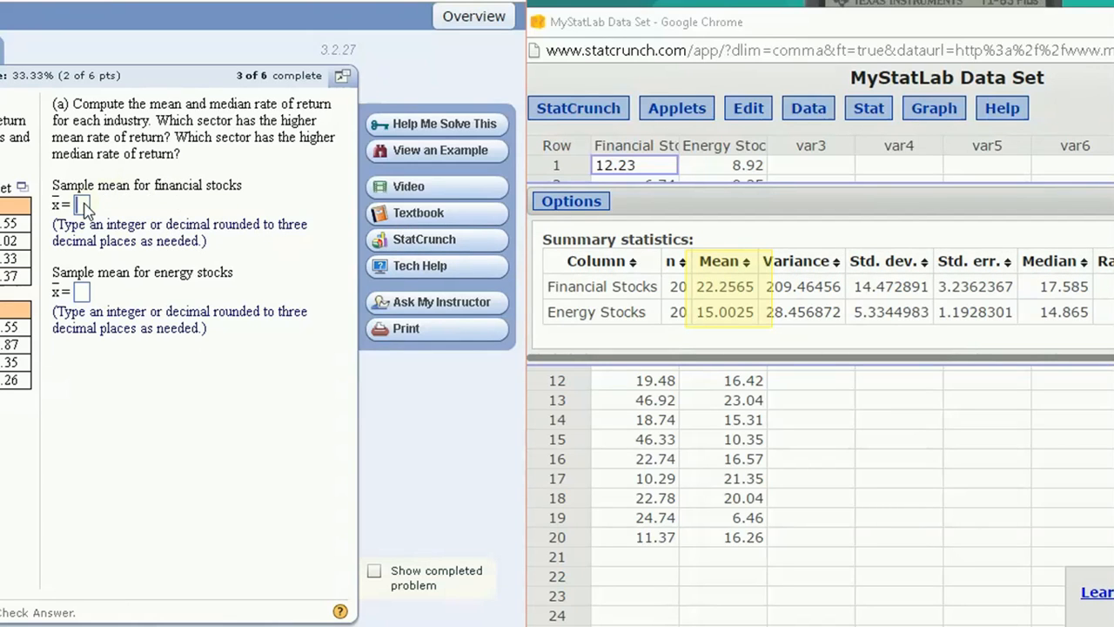
Step: Enter means 22.257 and 15.003 and medians 17.585 and 14.865
type("22.257")
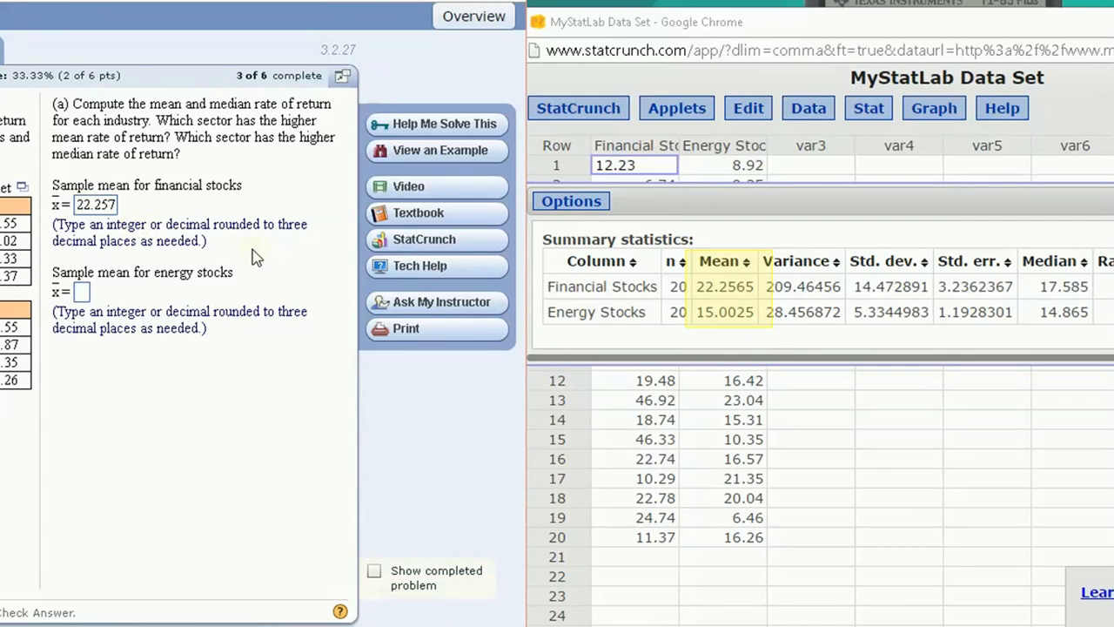
type("15.003")
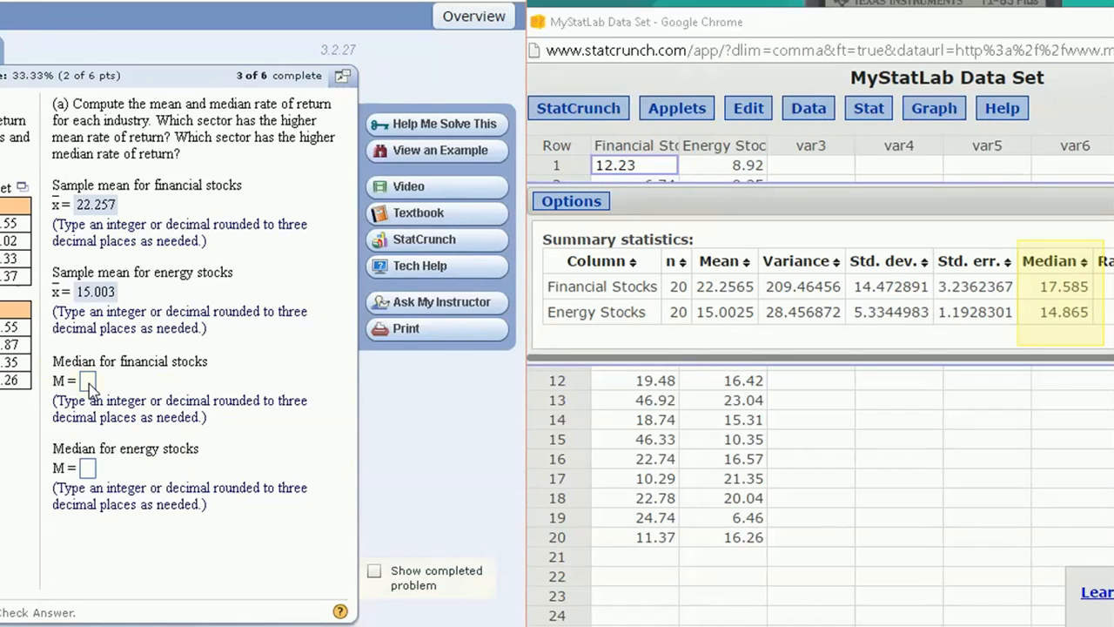
type("17.585")
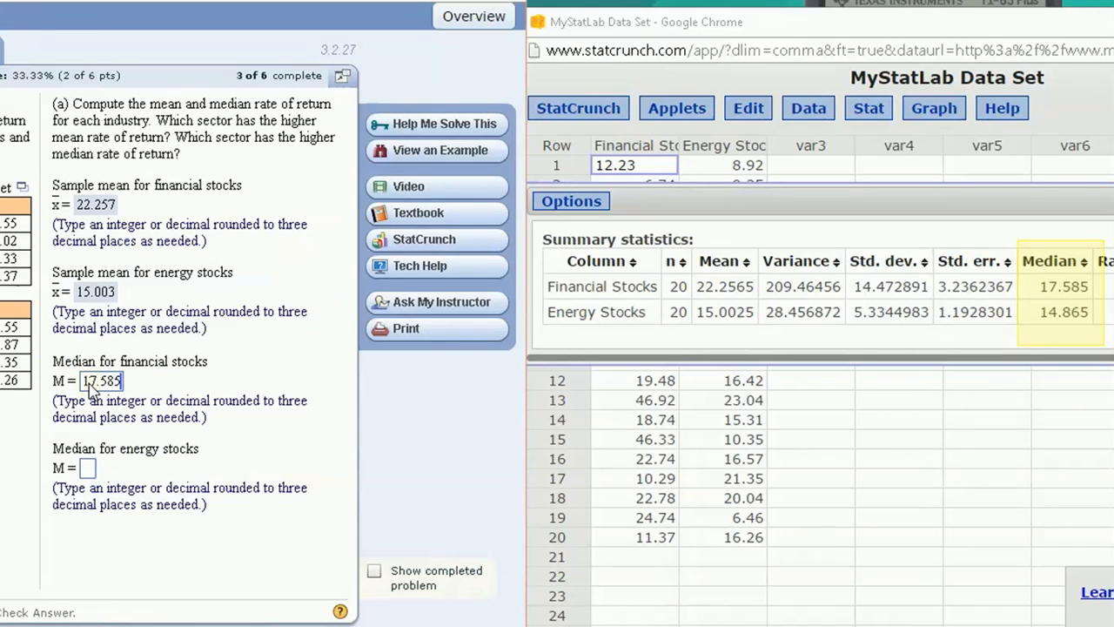
type("14.865")
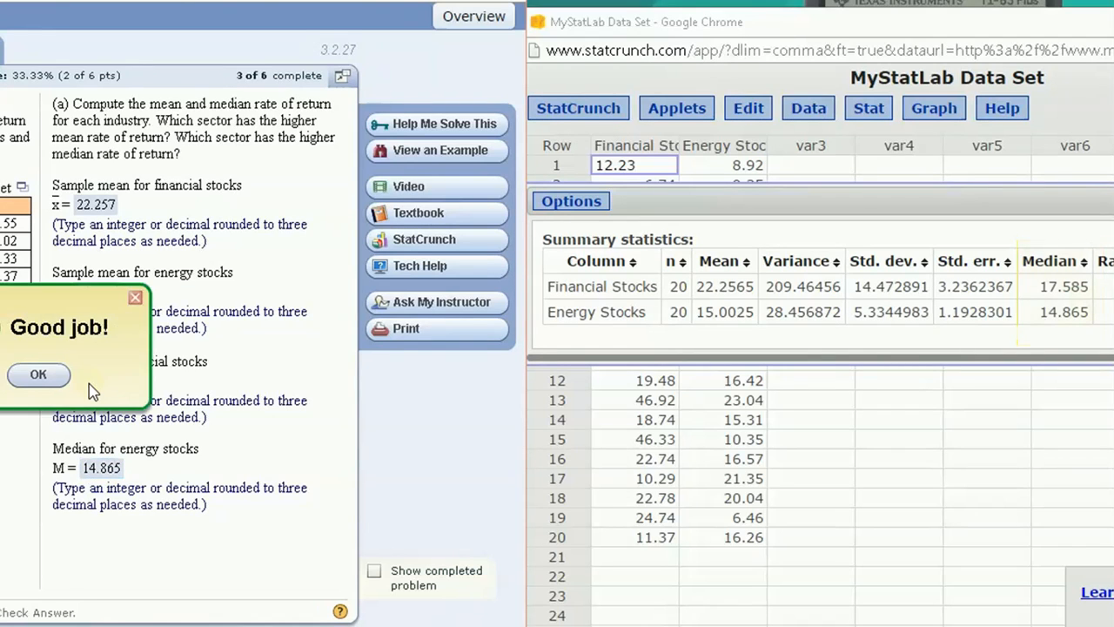
Step: Dismiss the confirmations and choose 'financial' for both higher mean and higher median
left_click(38, 375)
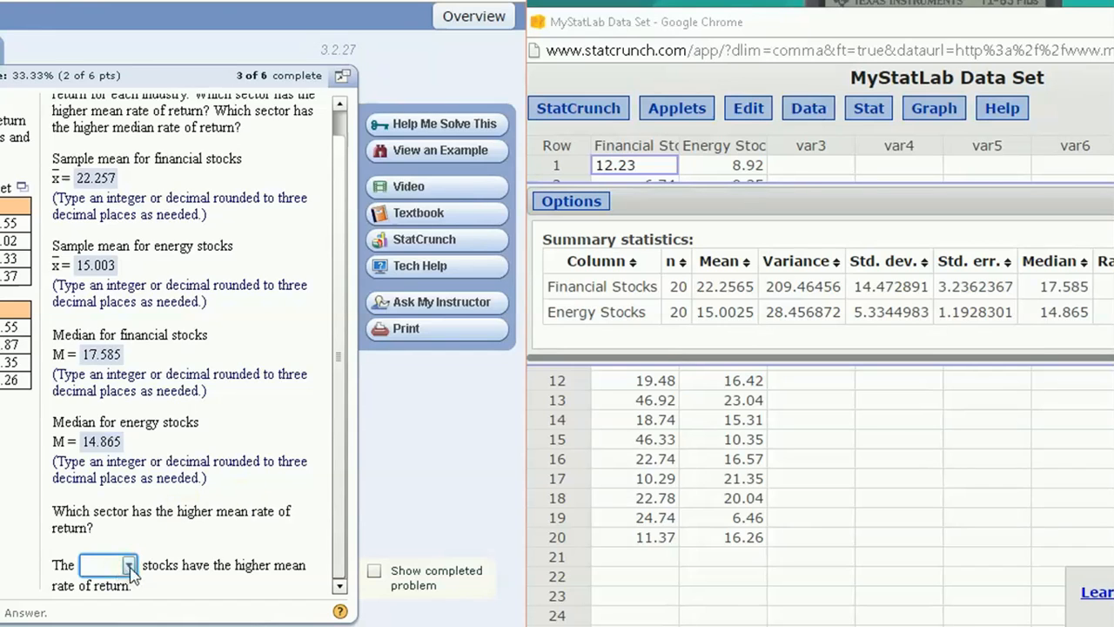
left_click(128, 565)
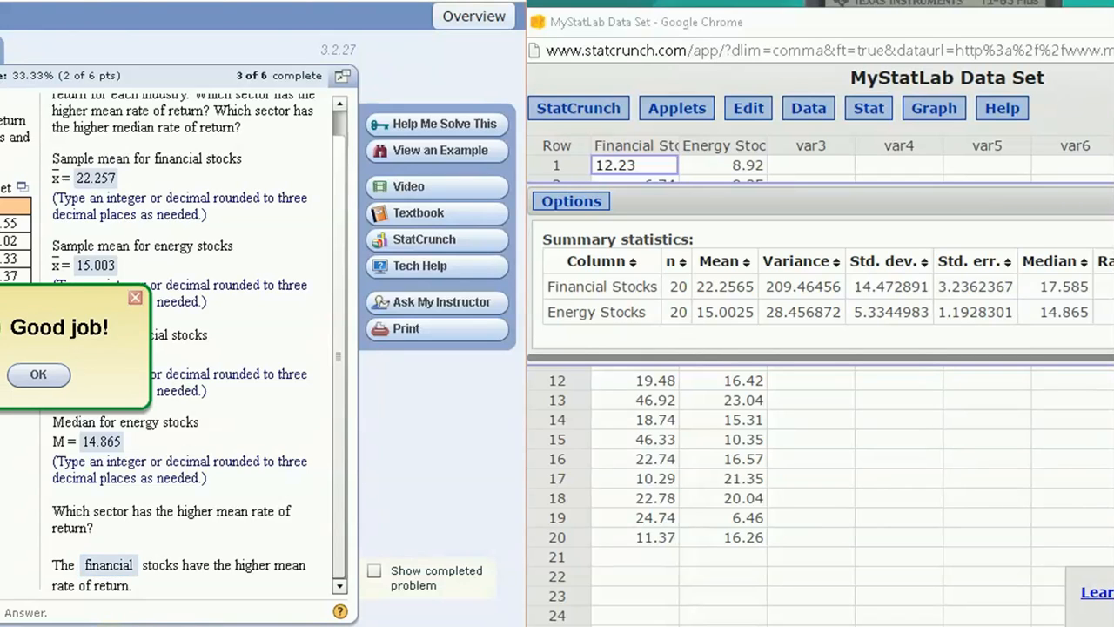
left_click(38, 375)
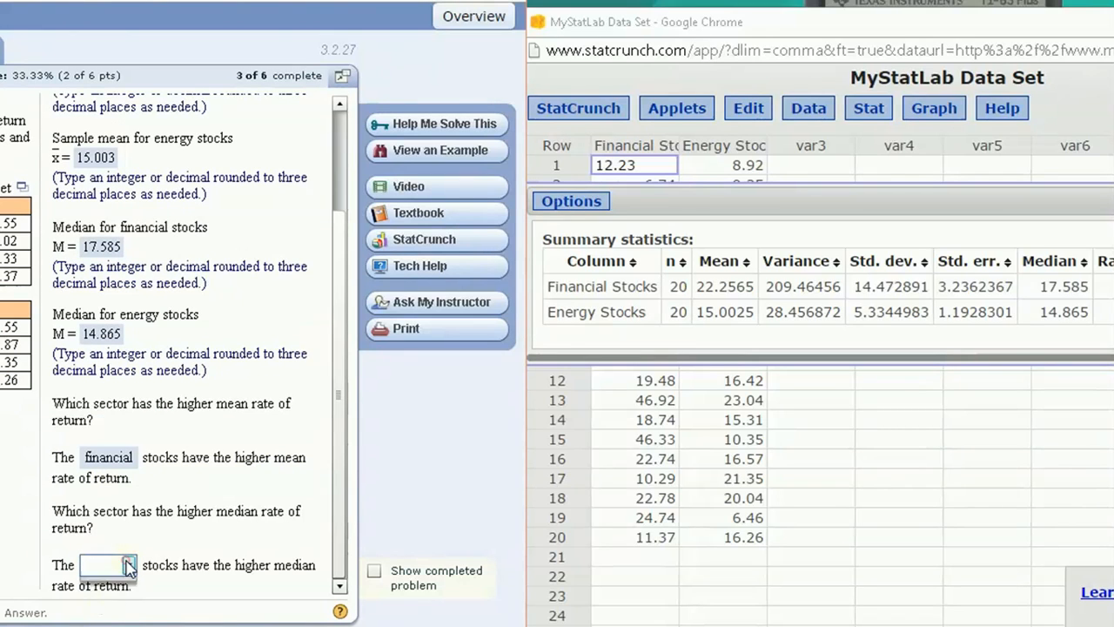
type("financial")
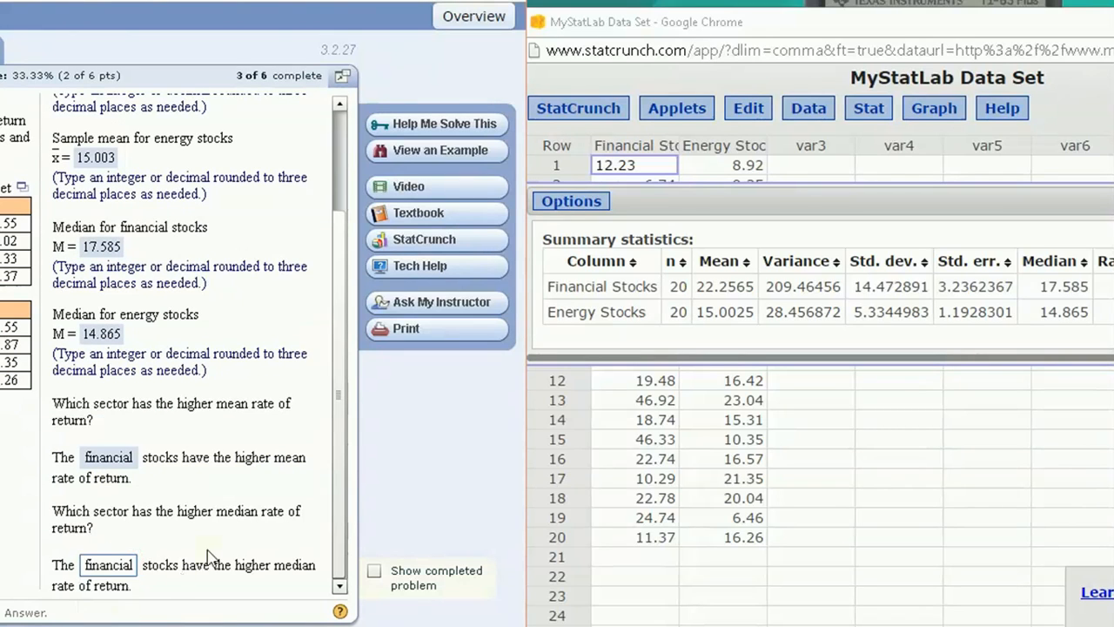
Step: Enter standard deviations 14.473 and 5.334 and pick financial as the riskier sector
scroll("down", 3)
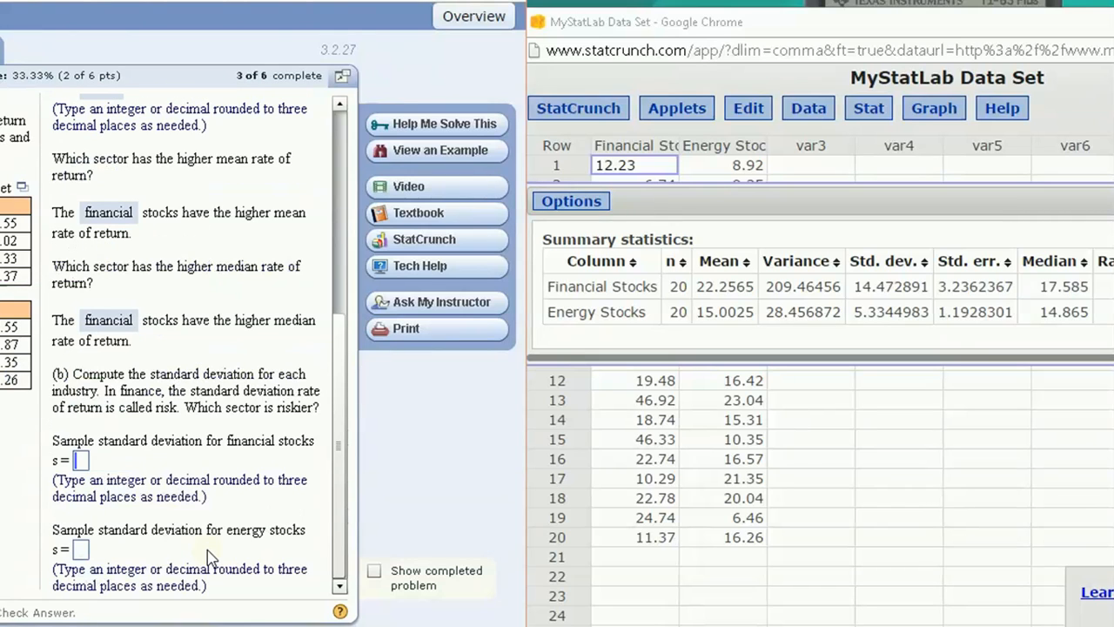
mouse_move(94, 477)
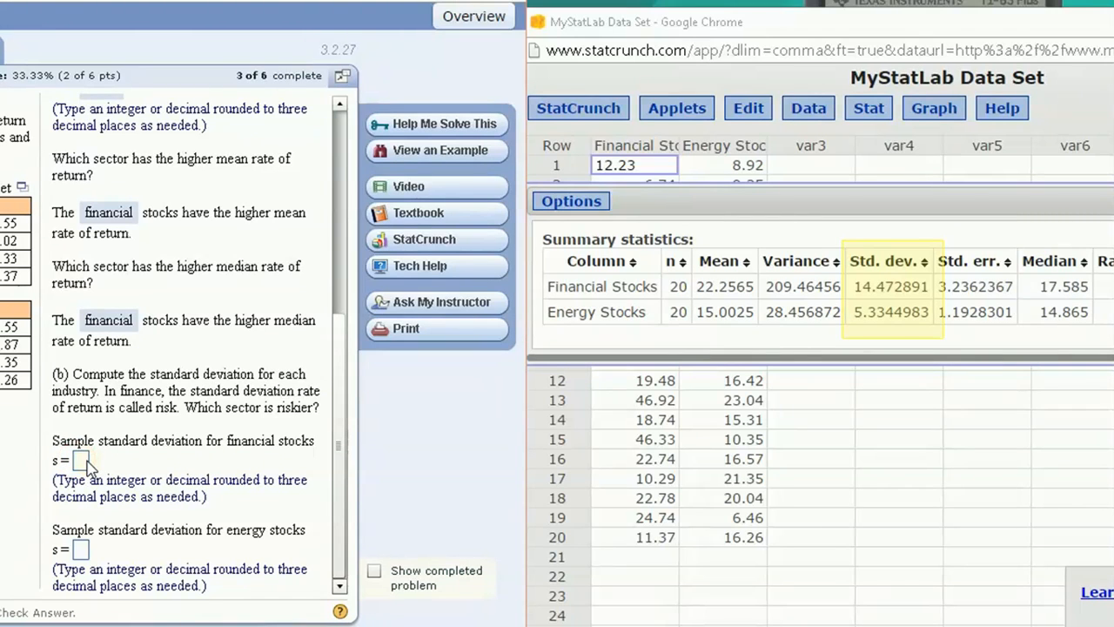
type("14.473")
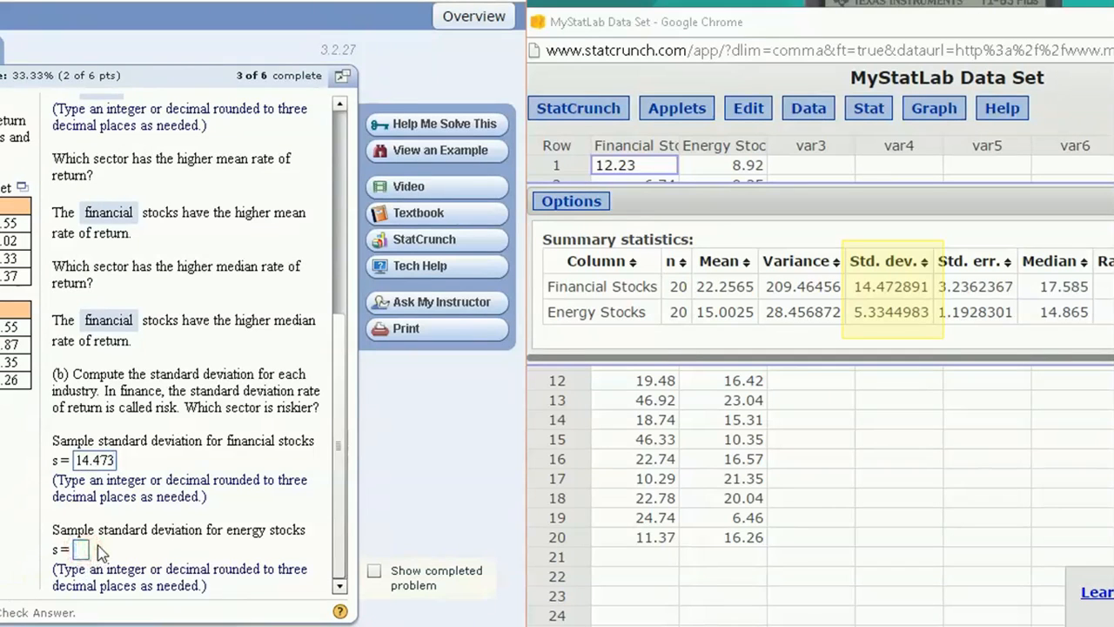
type("5.334")
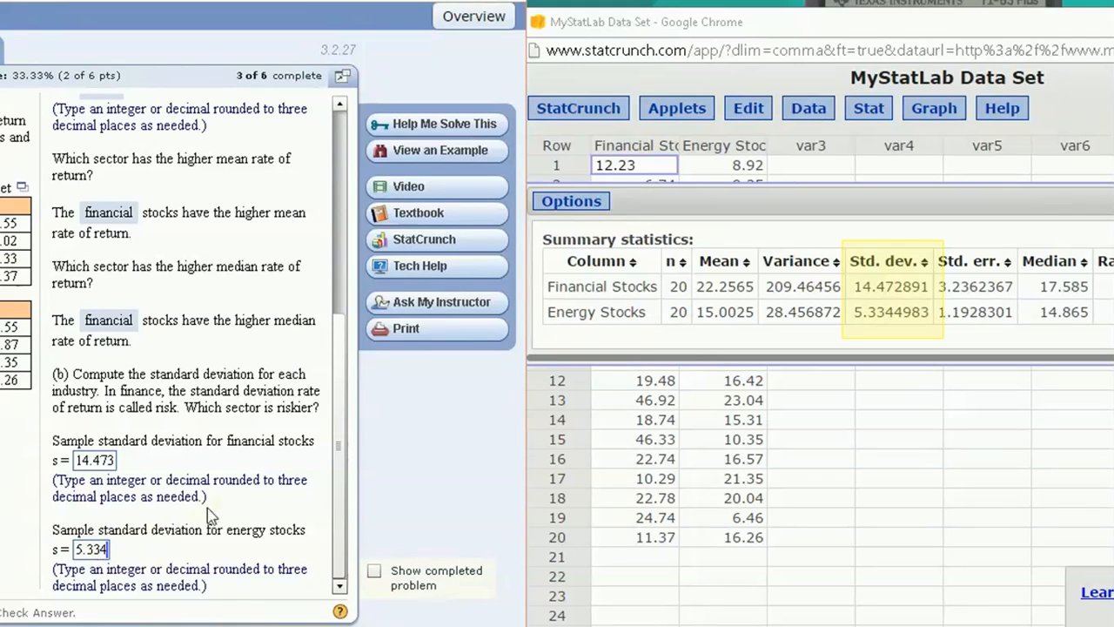
scroll("down", 3)
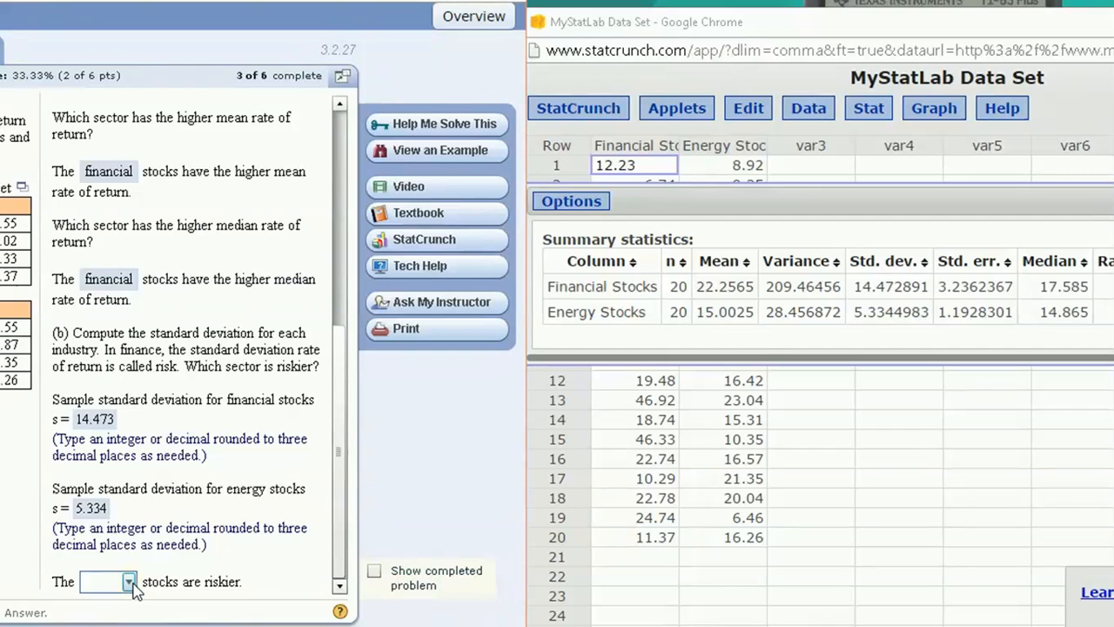
left_click(128, 582)
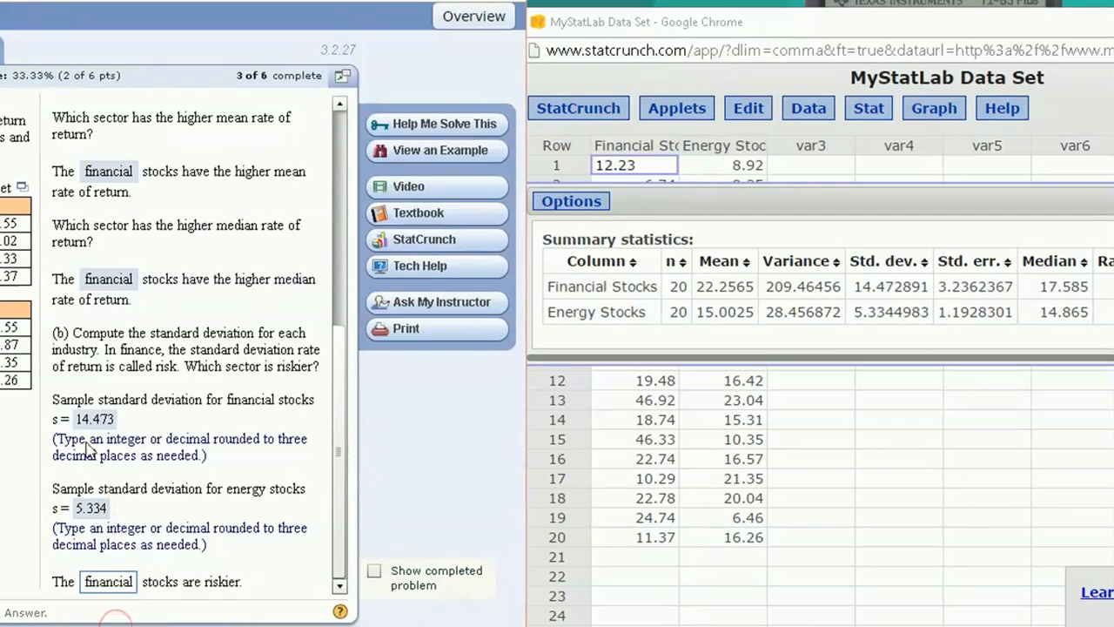
mouse_move(170, 447)
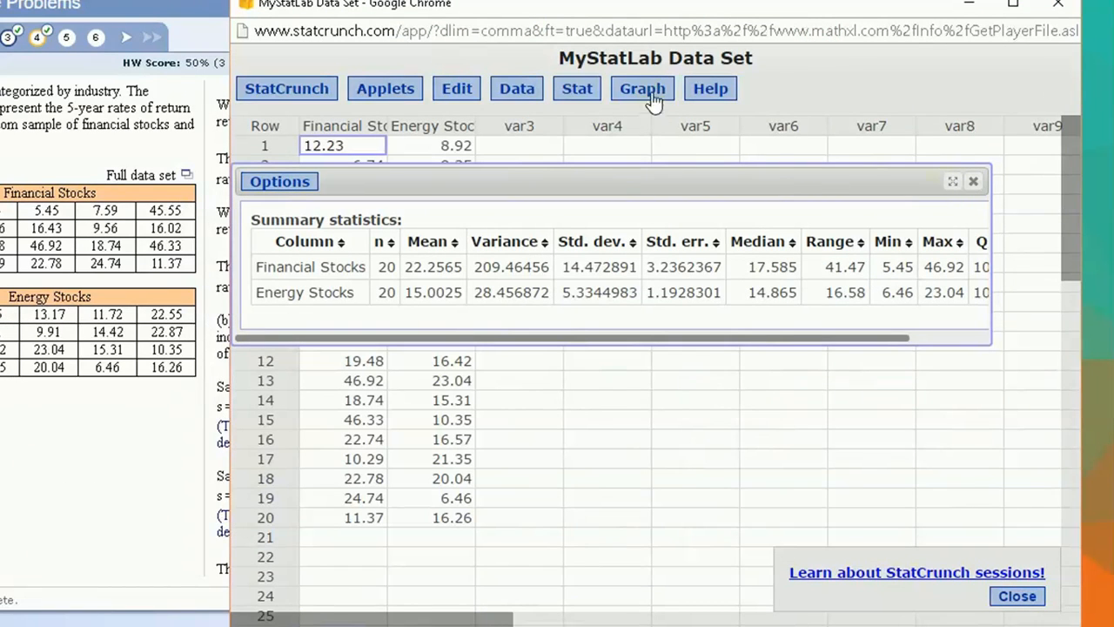
Step: Draw boxplots of Financial and Energy Stocks with fences identifying outliers
left_click(643, 88)
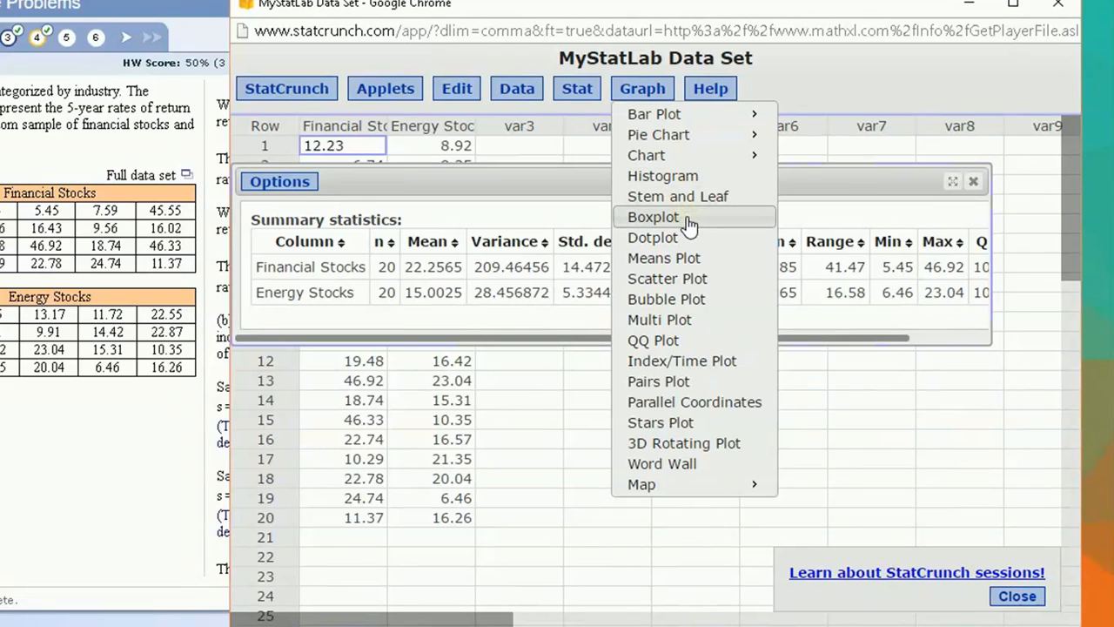
left_click(653, 217)
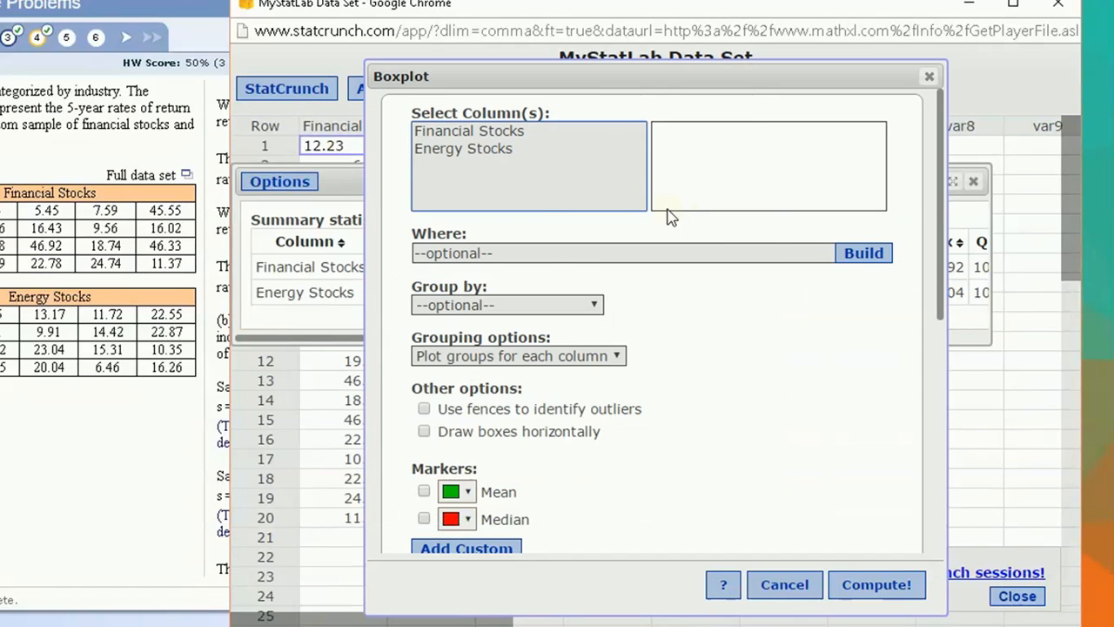
left_click(463, 148)
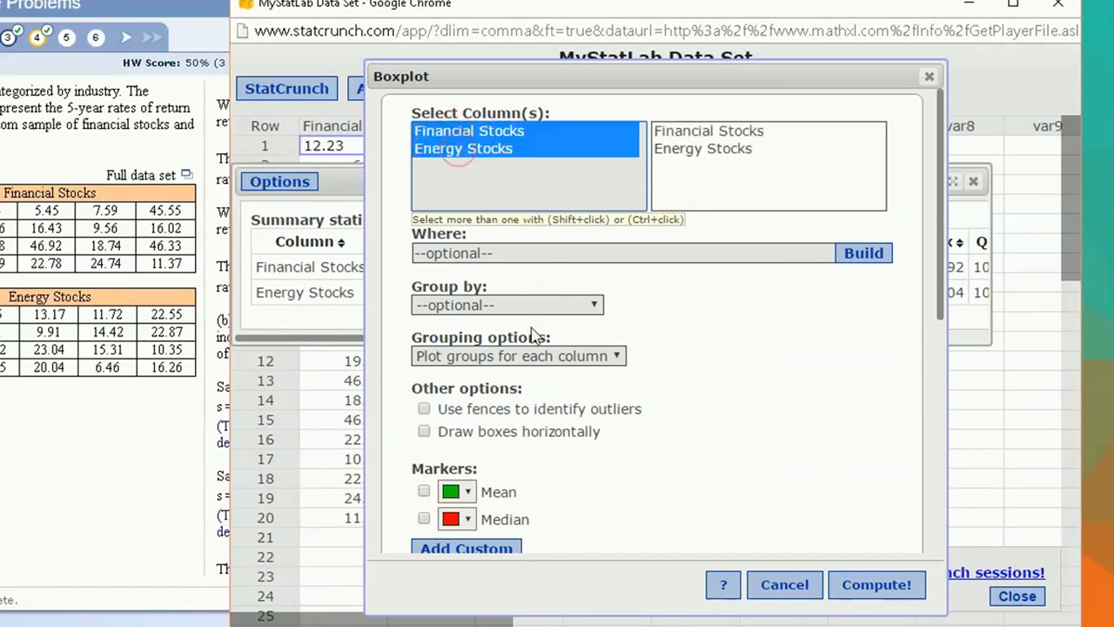
left_click(424, 409)
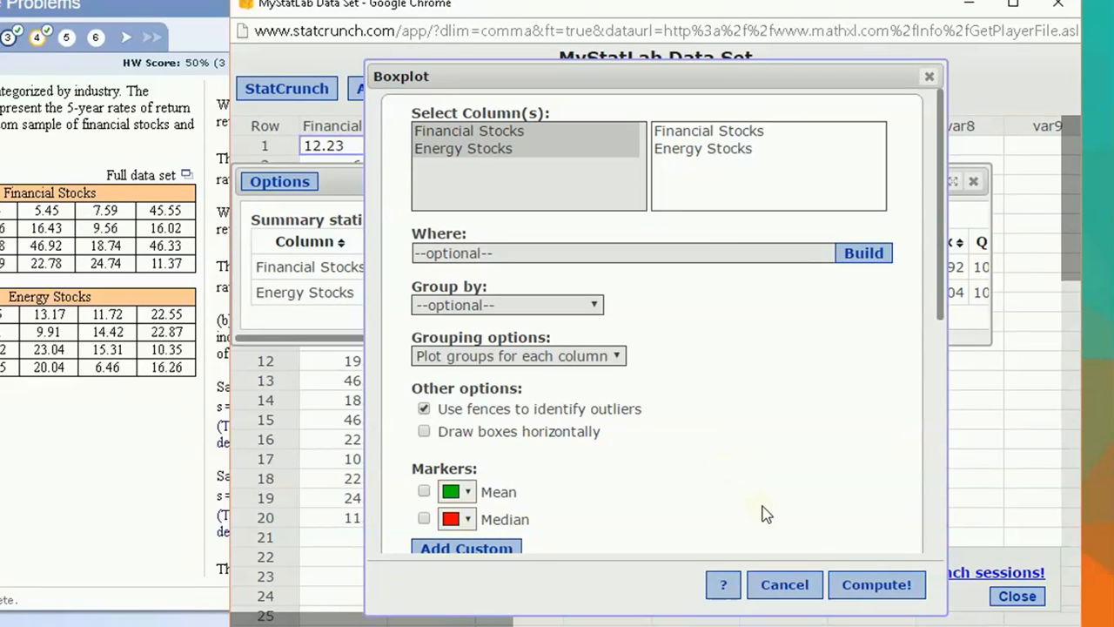
left_click(875, 584)
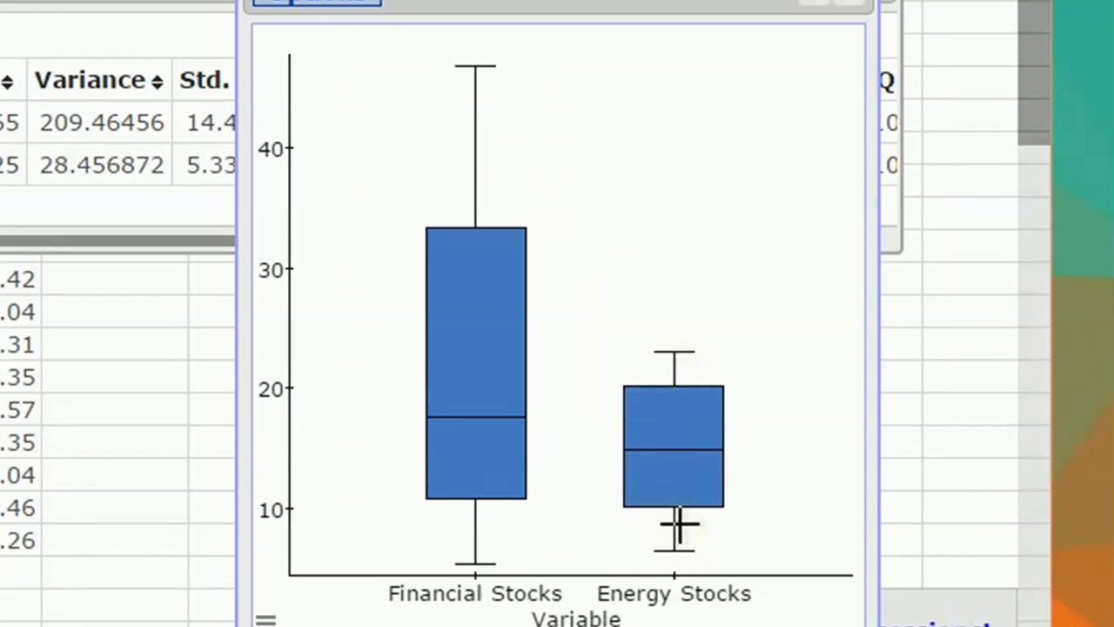
mouse_move(692, 427)
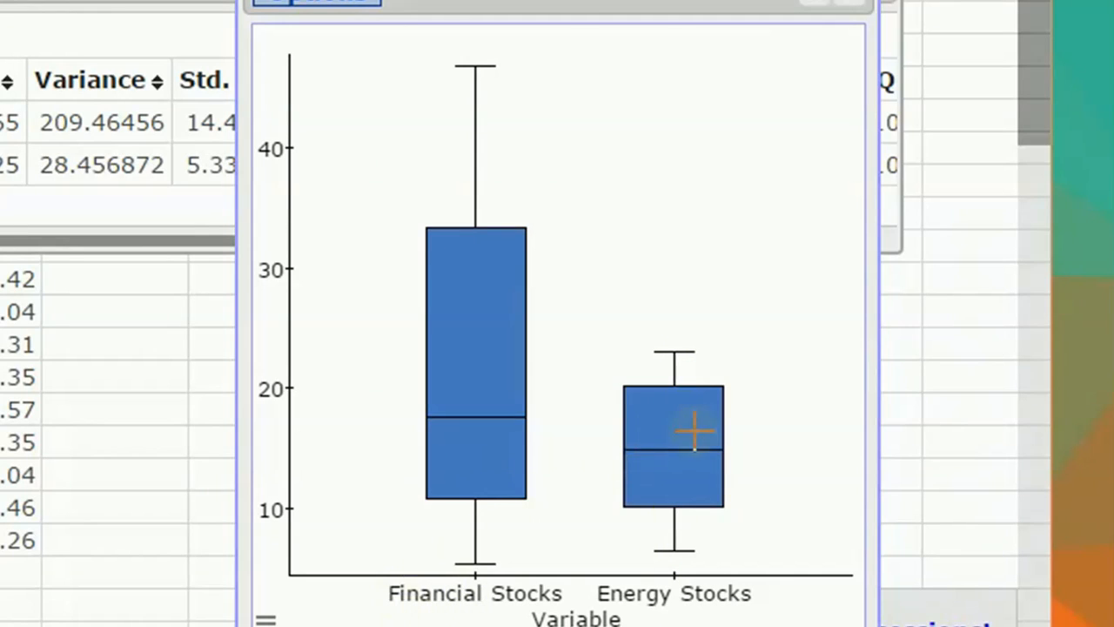
mouse_move(681, 507)
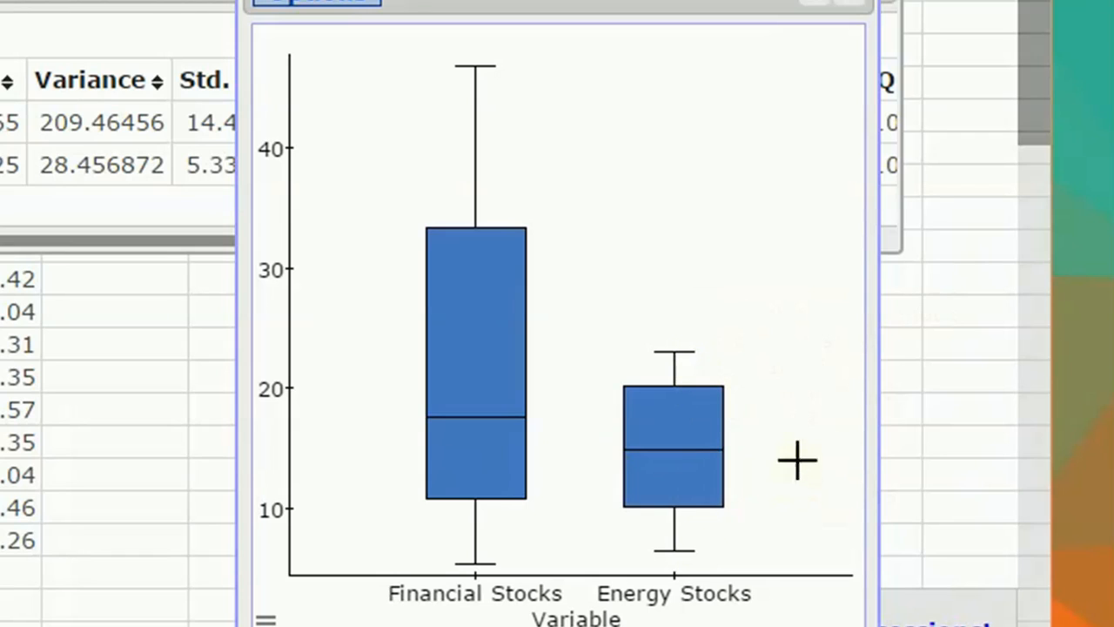
mouse_move(579, 479)
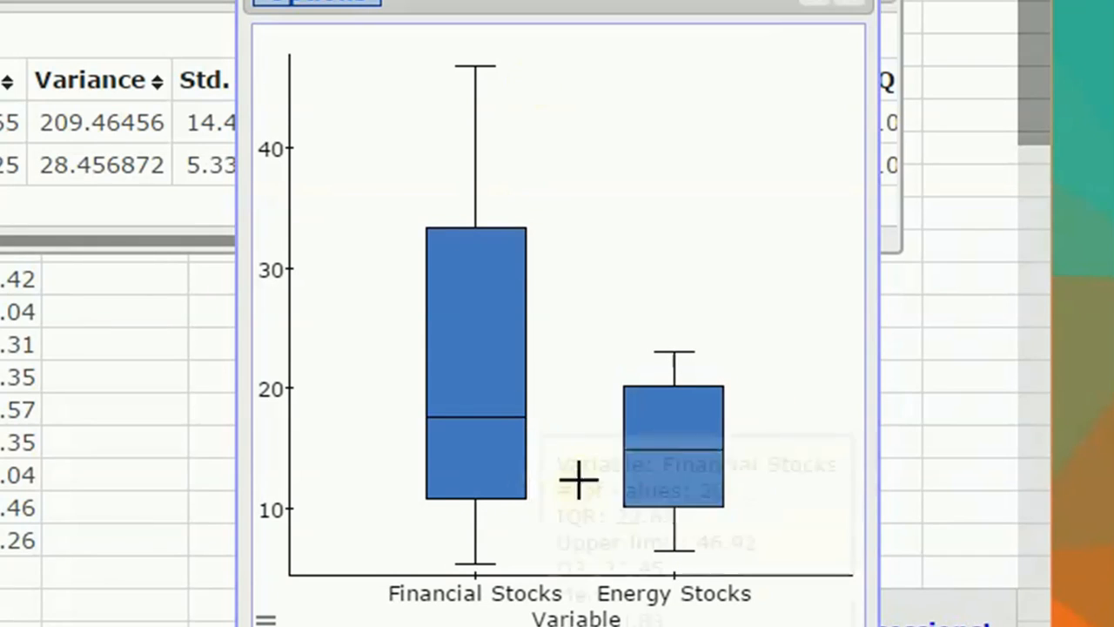
mouse_move(583, 413)
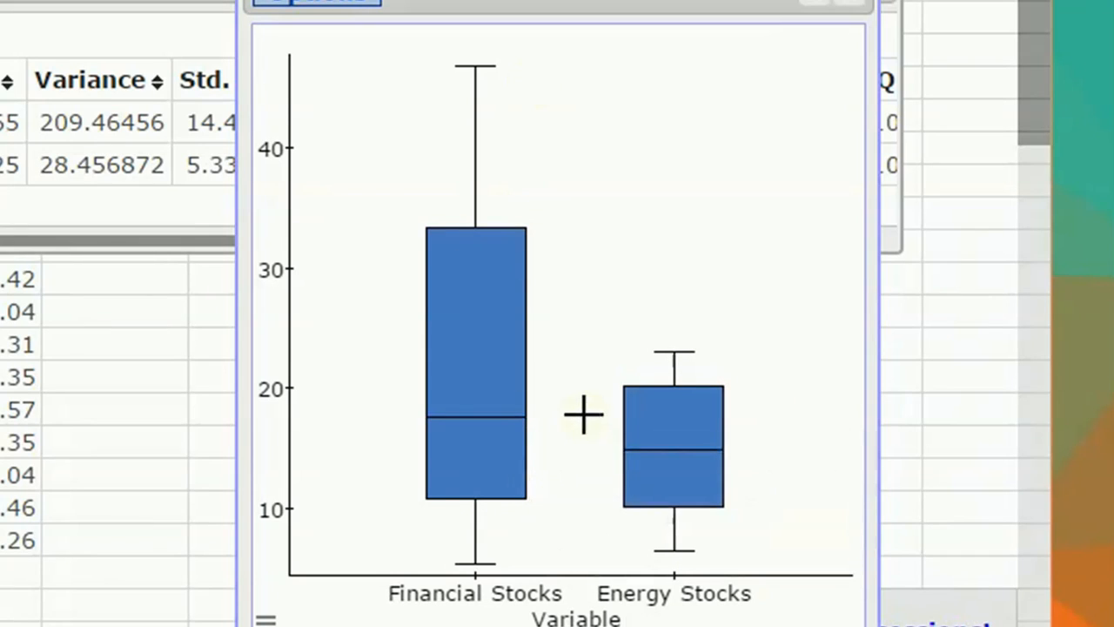
mouse_move(500, 557)
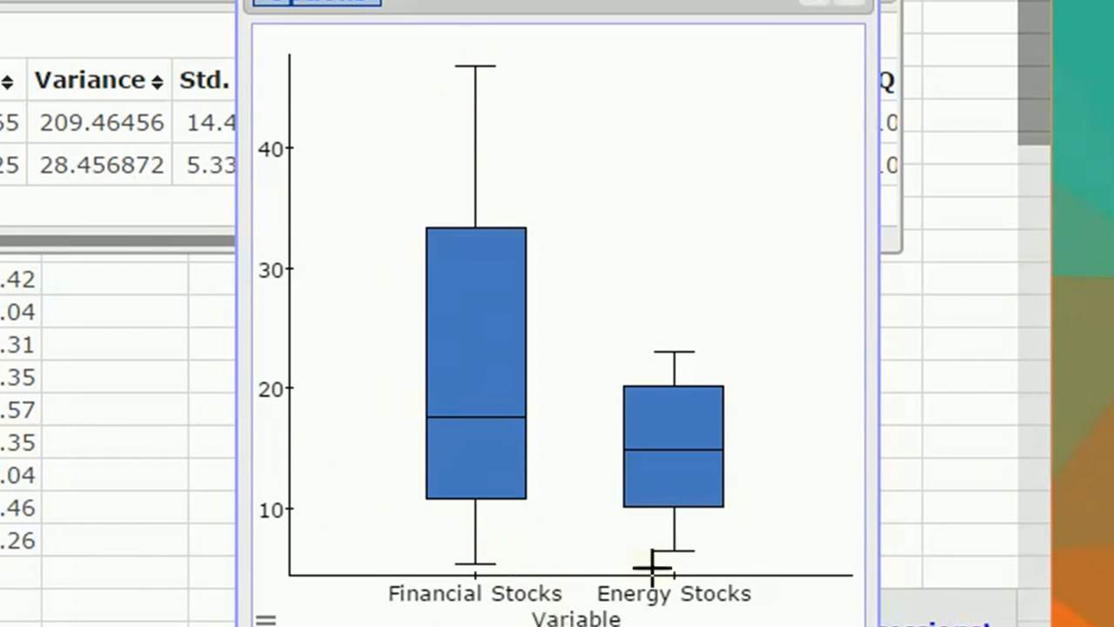
mouse_move(767, 577)
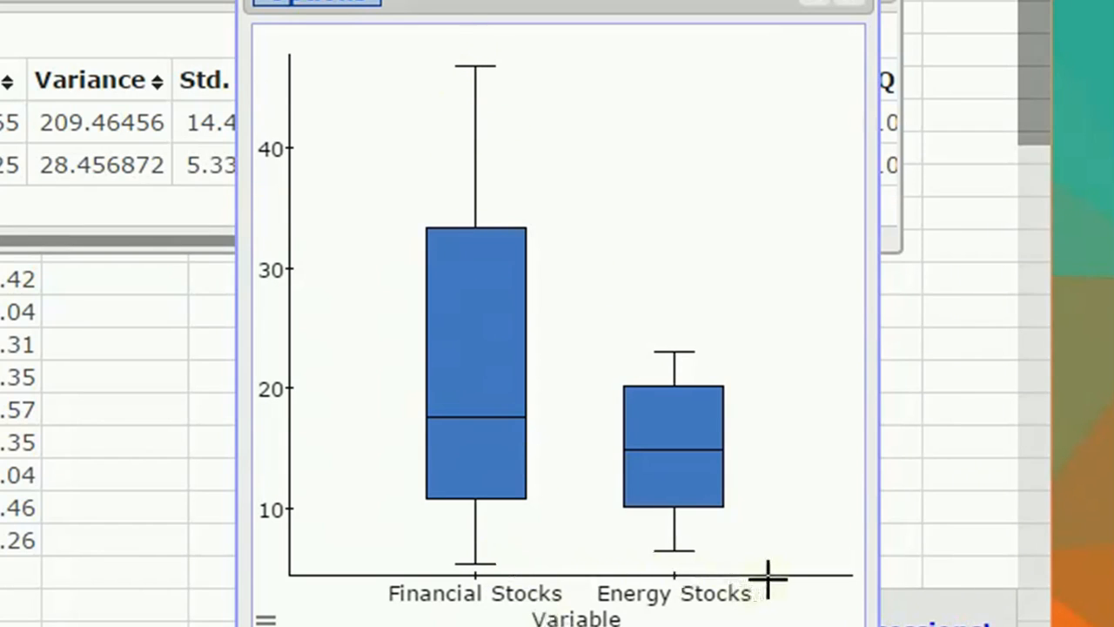
mouse_move(709, 457)
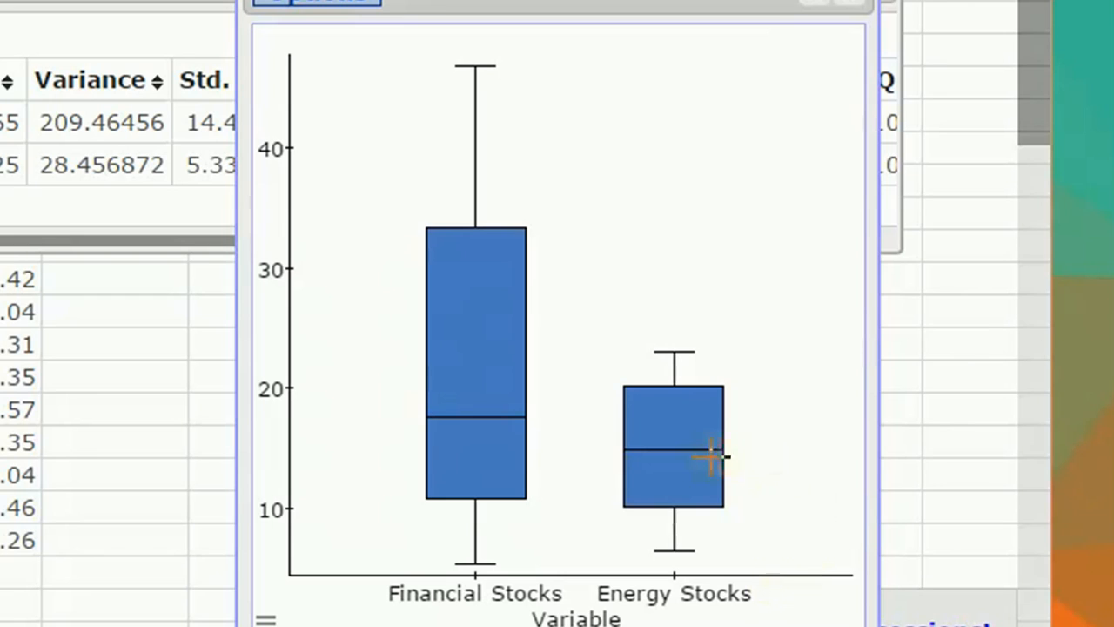
mouse_move(631, 453)
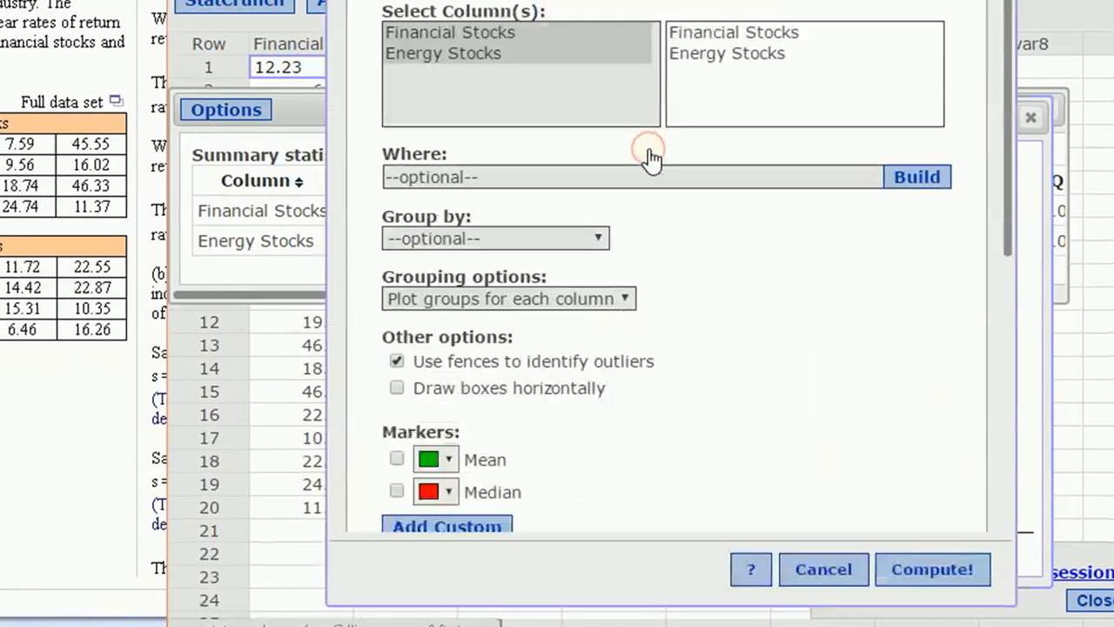
Step: Turn on the Mean marker option and recompute the stock boxplots
left_click(397, 458)
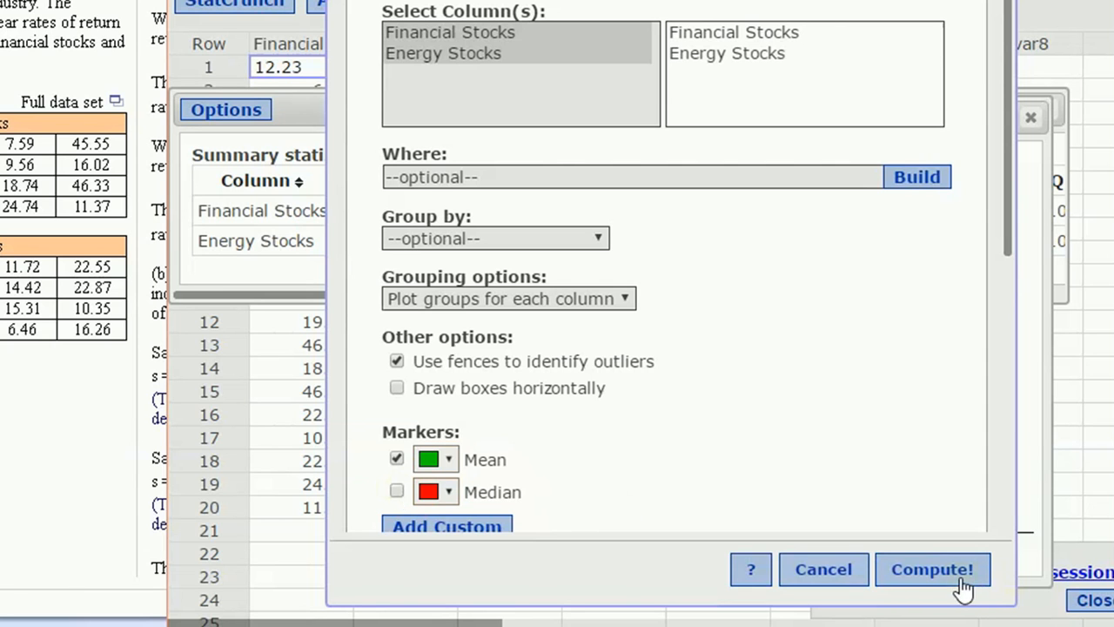
left_click(931, 570)
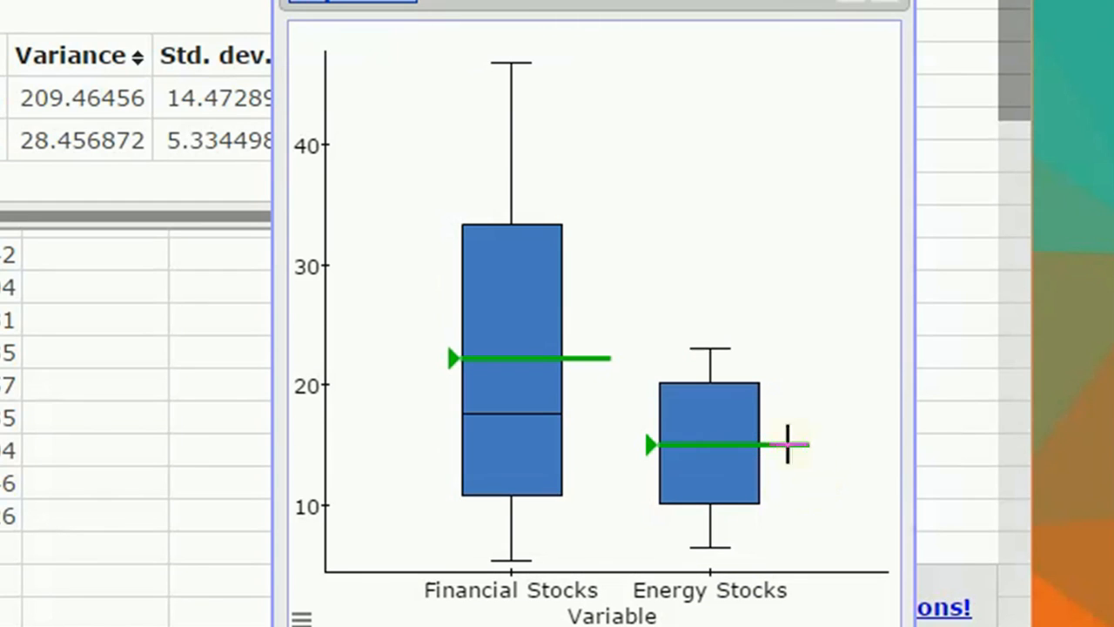
mouse_move(614, 424)
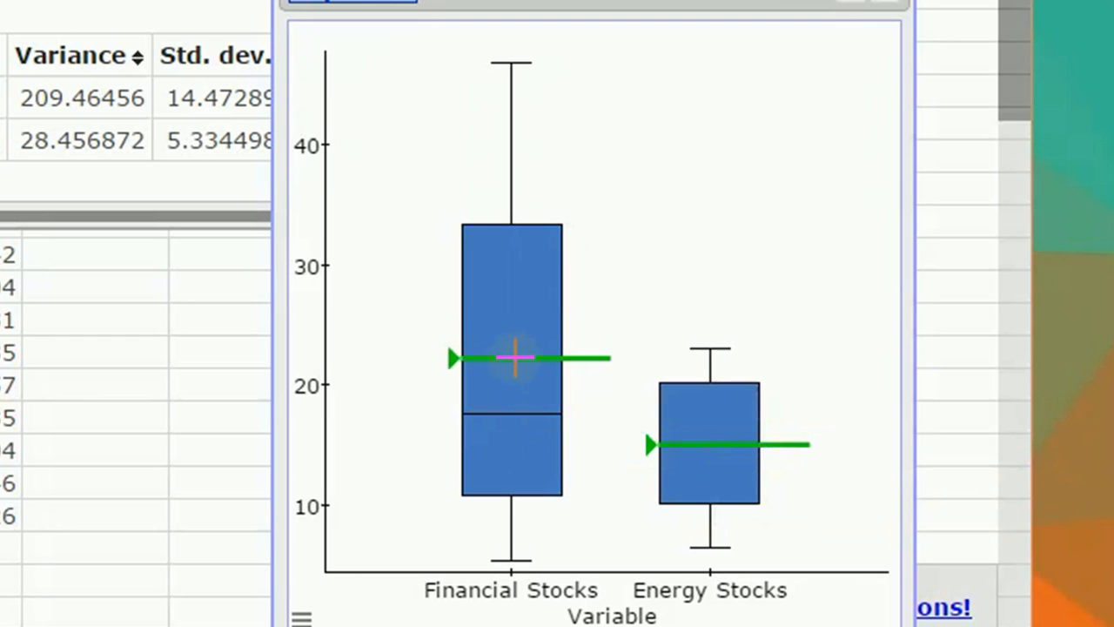
mouse_move(388, 416)
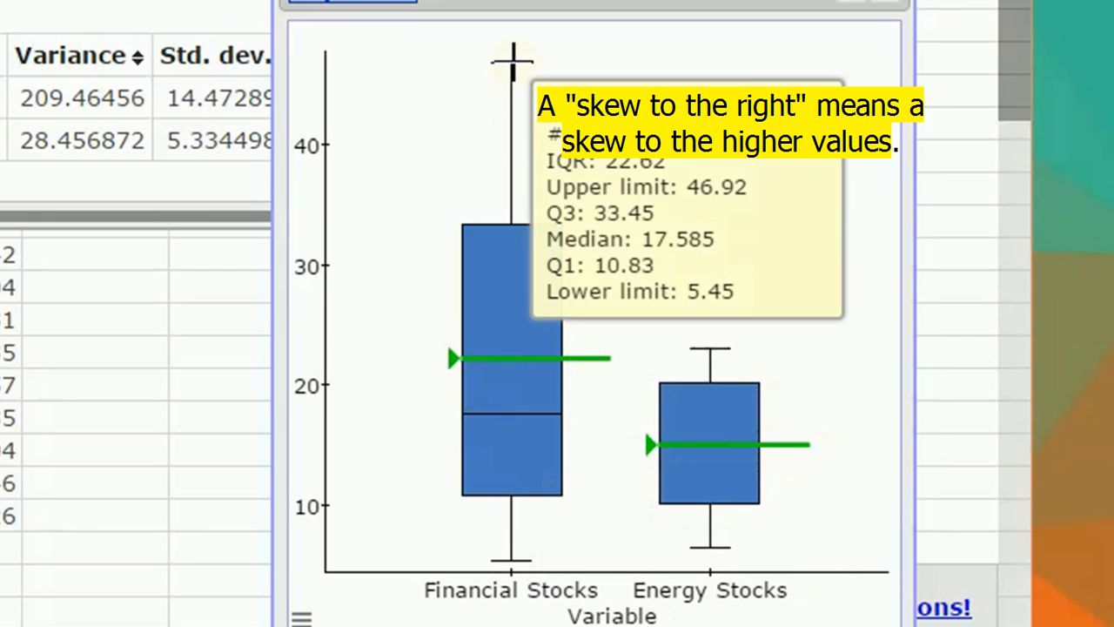
mouse_move(535, 144)
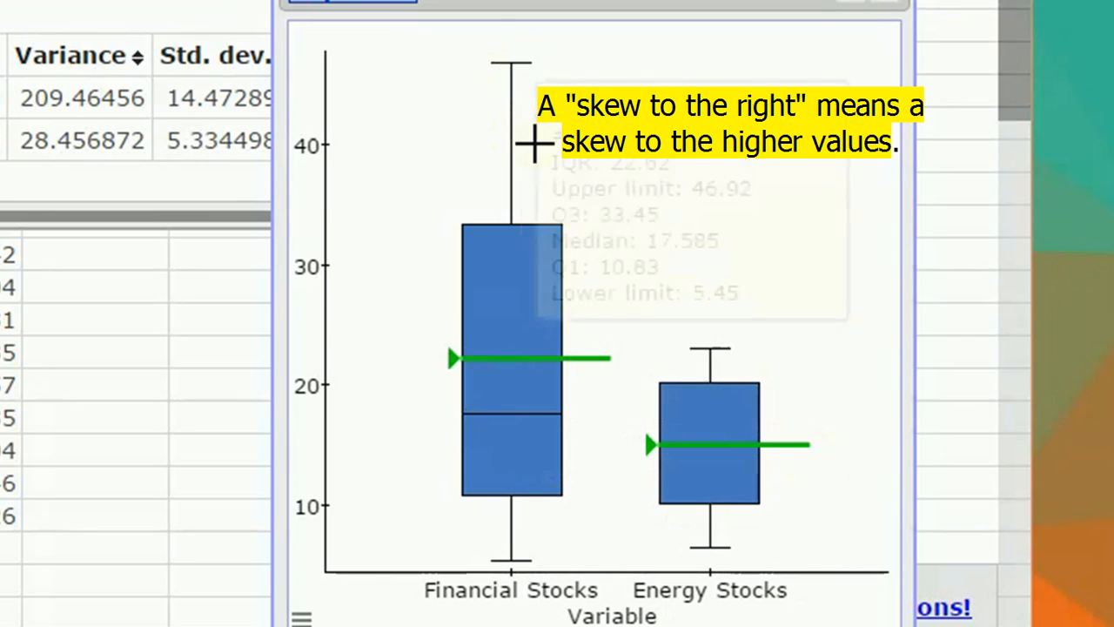
mouse_move(819, 496)
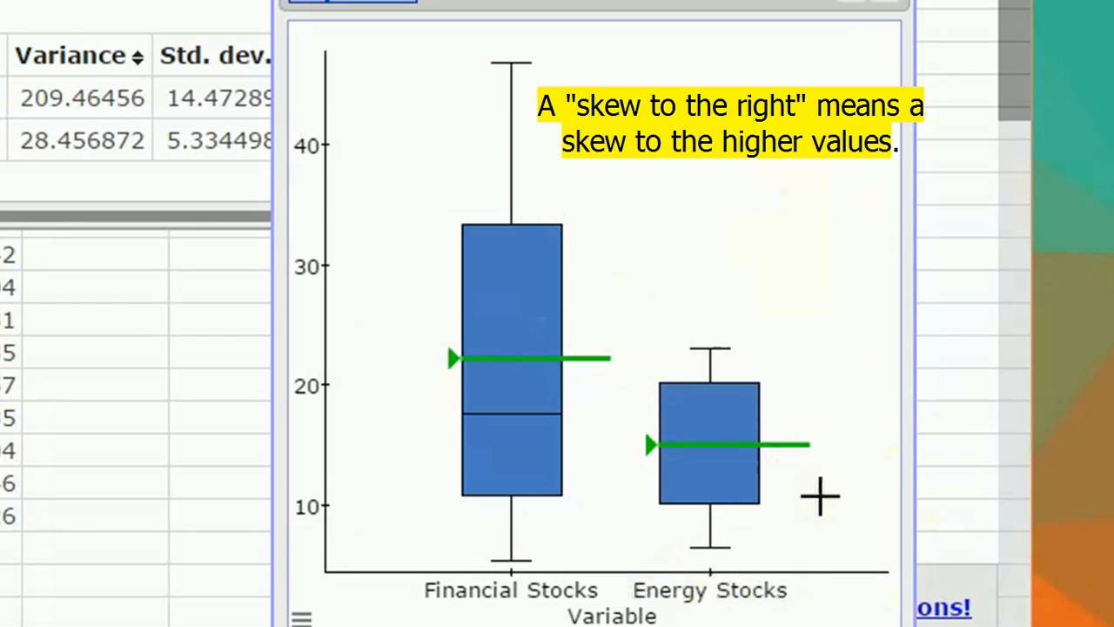
mouse_move(869, 410)
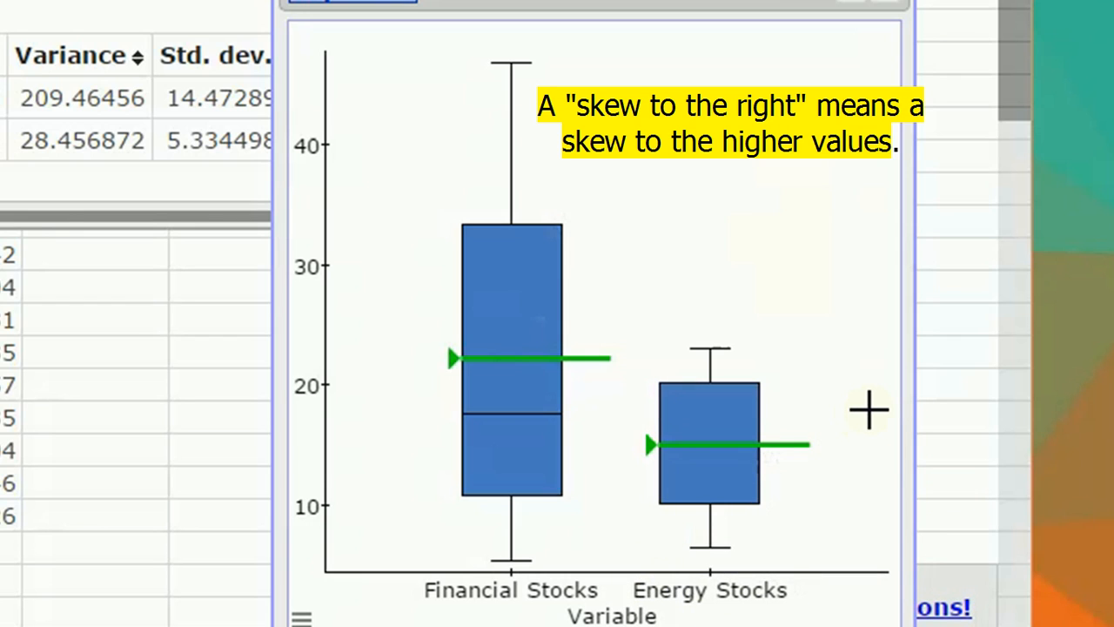
mouse_move(511, 199)
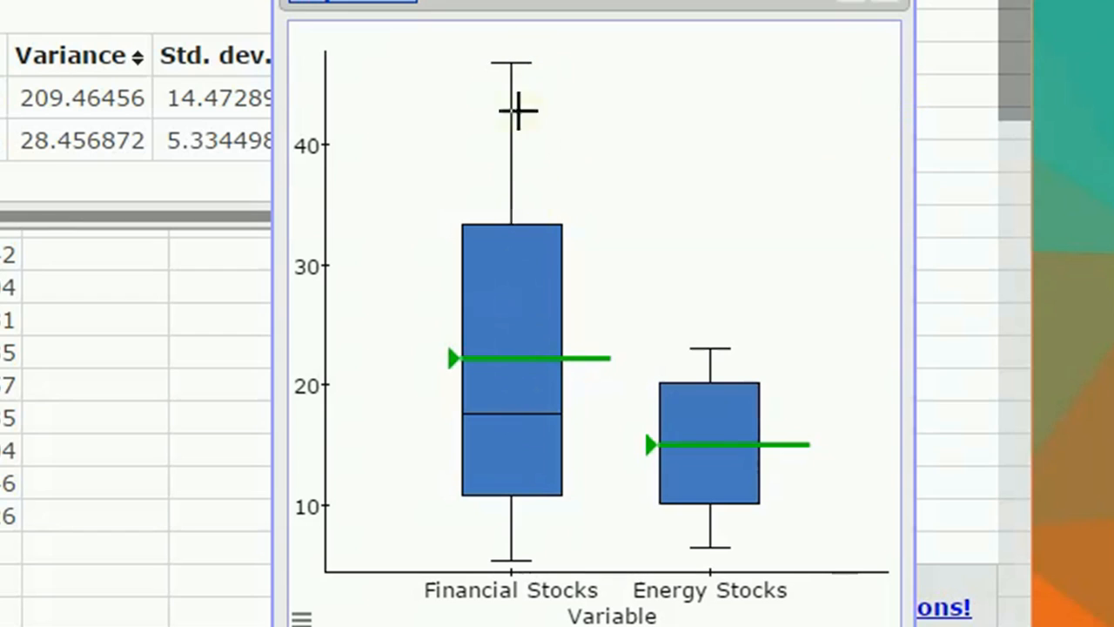
mouse_move(677, 261)
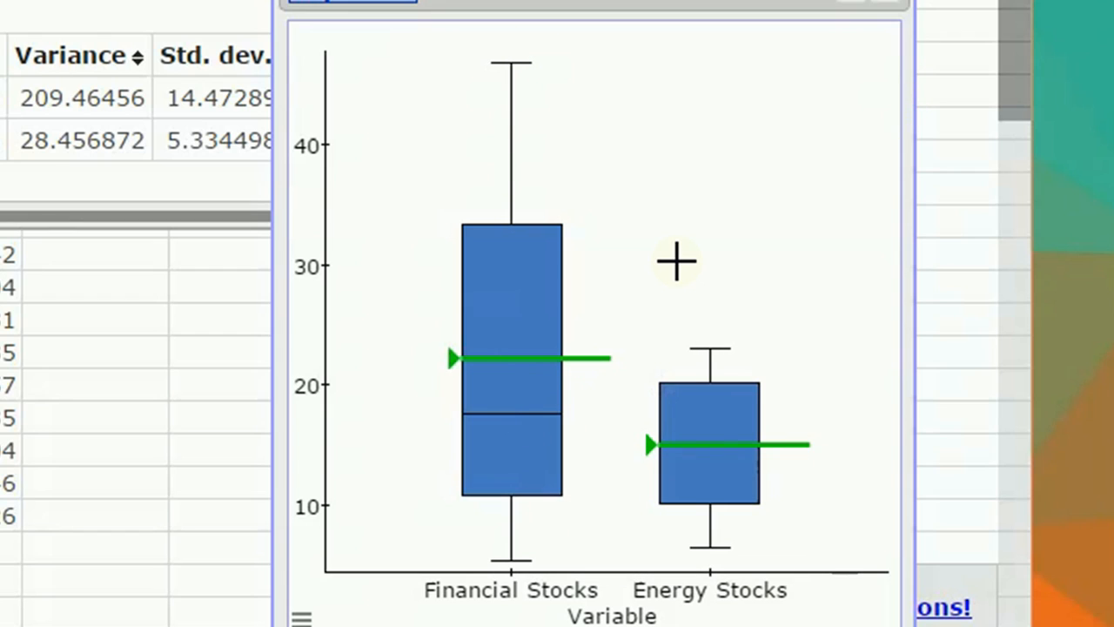